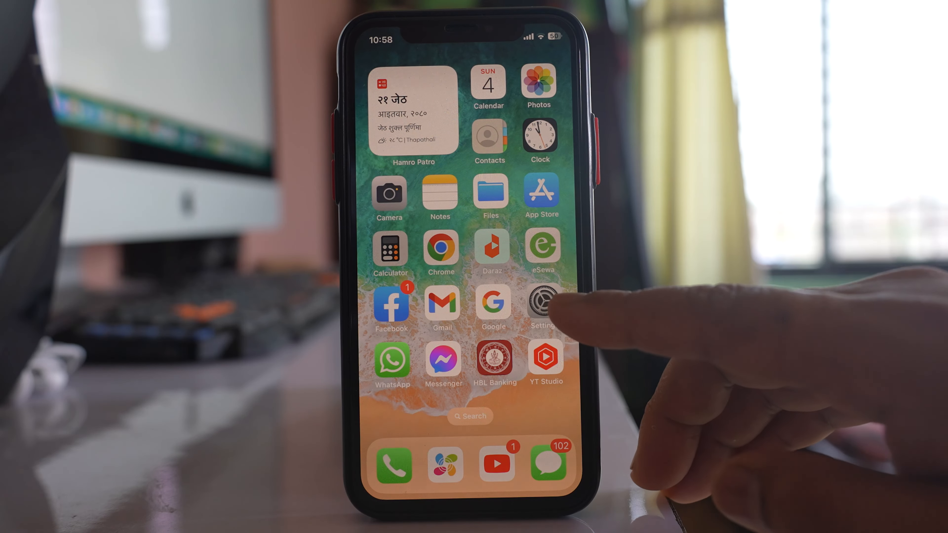
# Launch the Settings app from the Home Screen
pyautogui.click(542, 302)
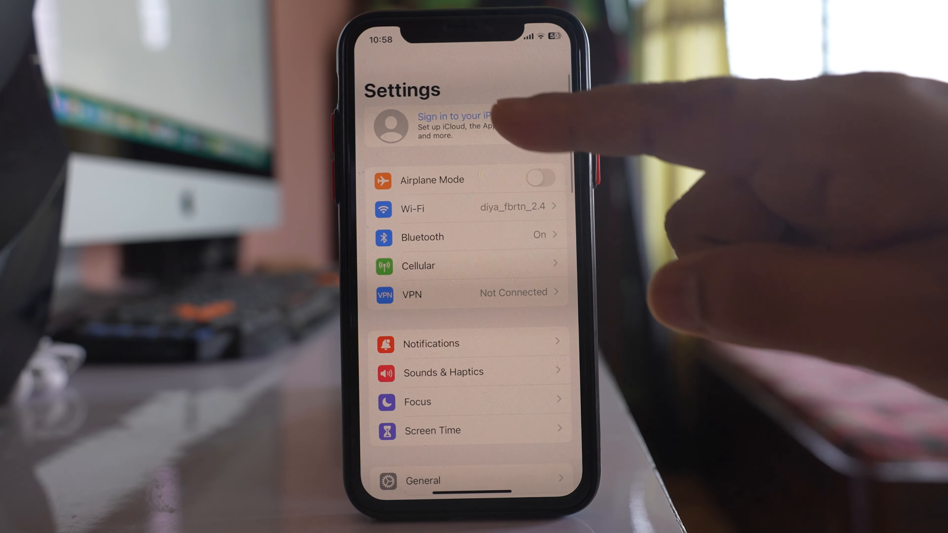
# Sign the iPhone in with the Apple ID email via 'Sign in to your iPhone'
pyautogui.click(456, 125)
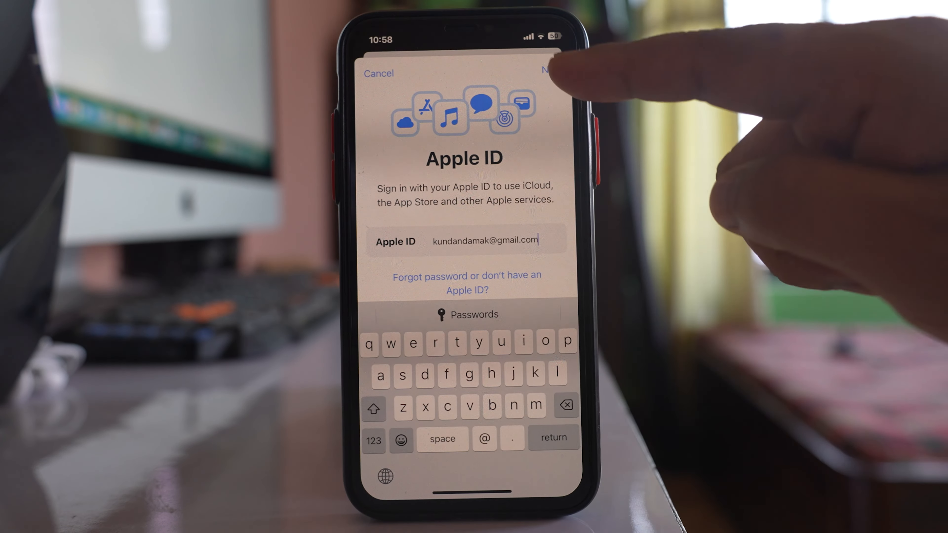
pyautogui.click(551, 73)
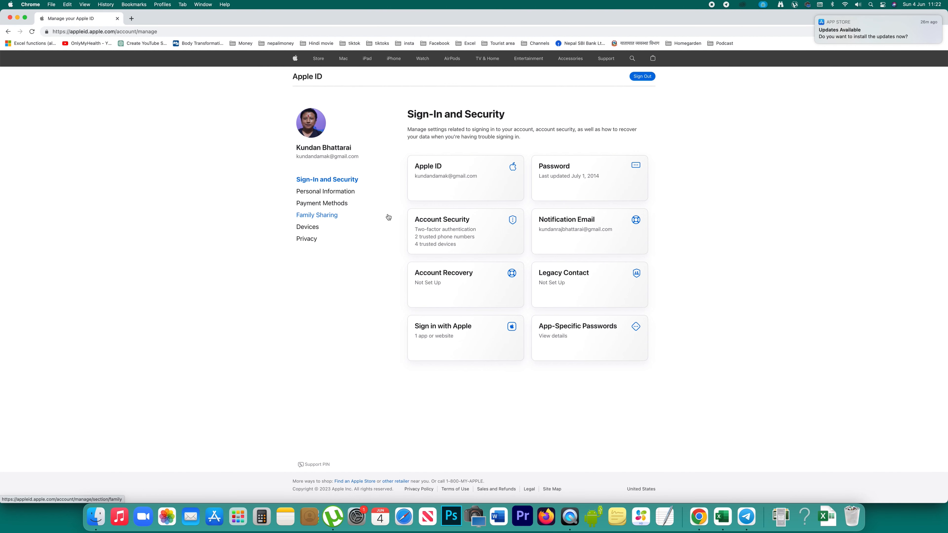
pyautogui.moveTo(450, 239)
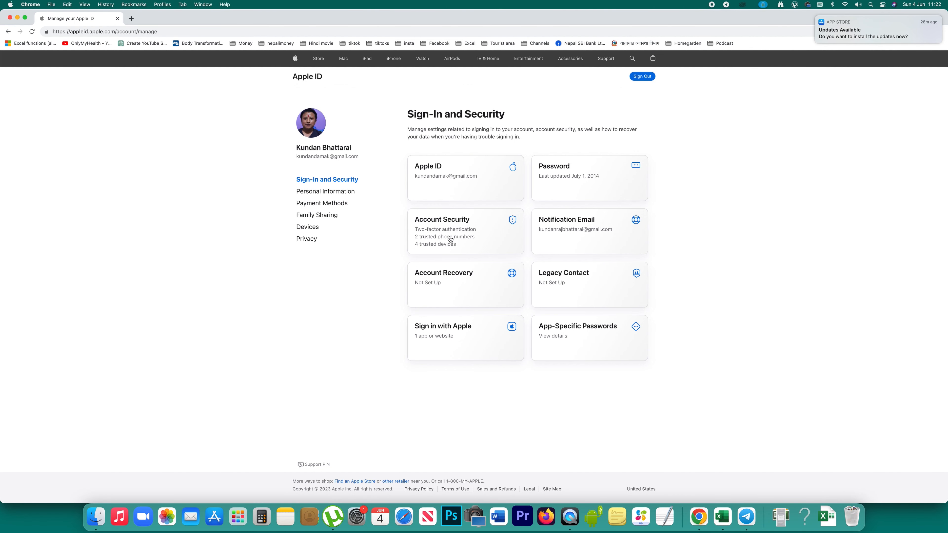
pyautogui.moveTo(435, 231)
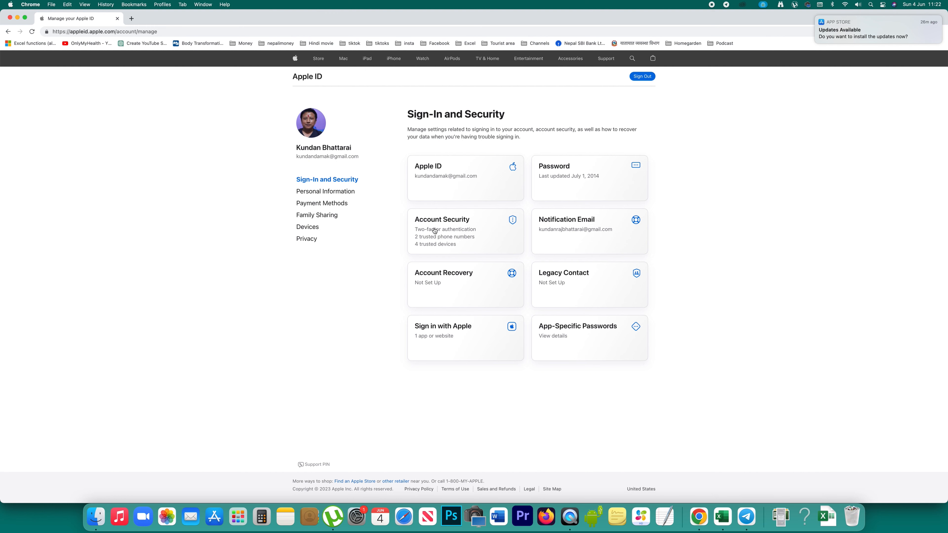
# View the Account Security panel listing the four trusted devices including the iPhone
pyautogui.click(441, 230)
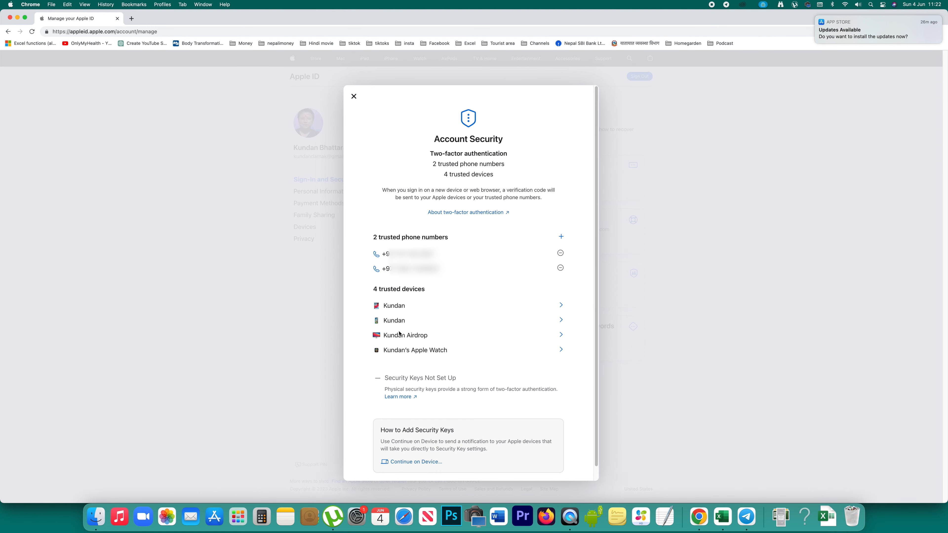
pyautogui.moveTo(429, 339)
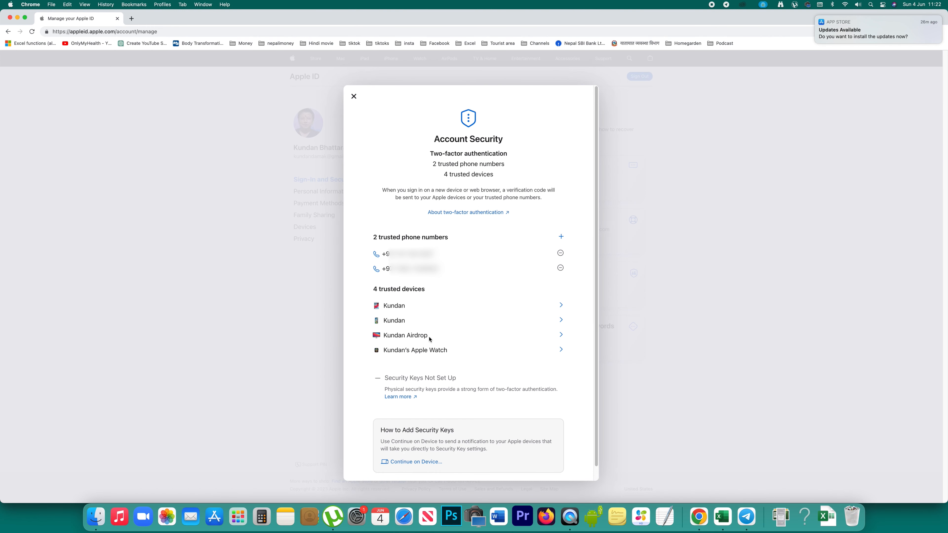
pyautogui.moveTo(389, 342)
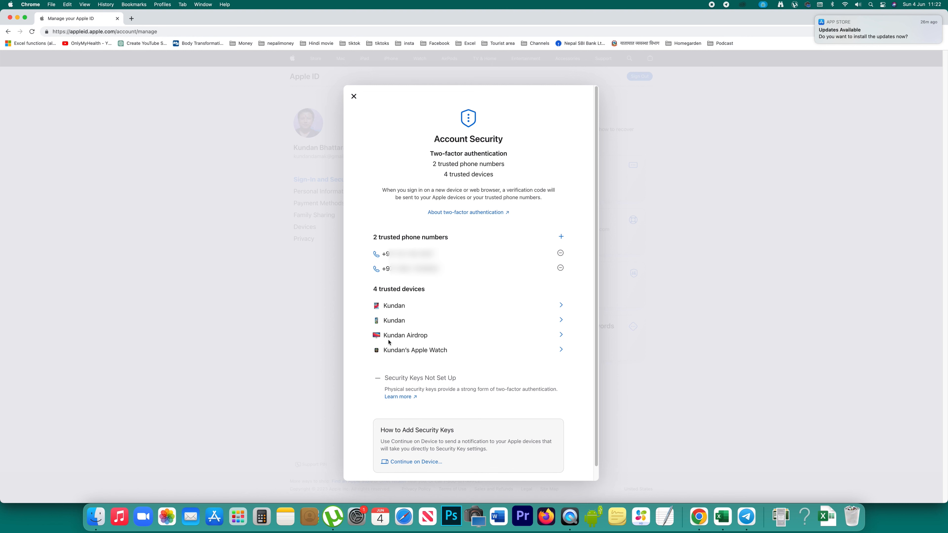
pyautogui.moveTo(433, 359)
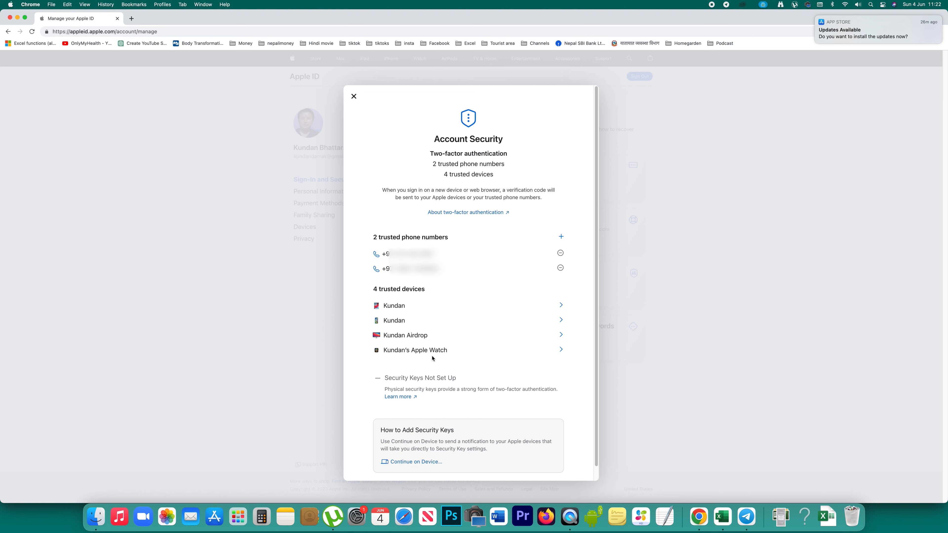
pyautogui.moveTo(380, 324)
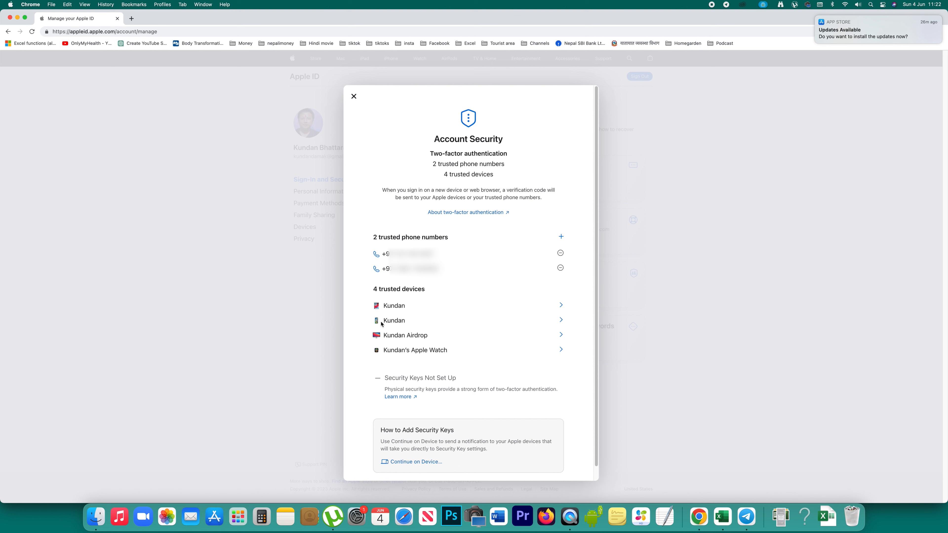
pyautogui.moveTo(381, 361)
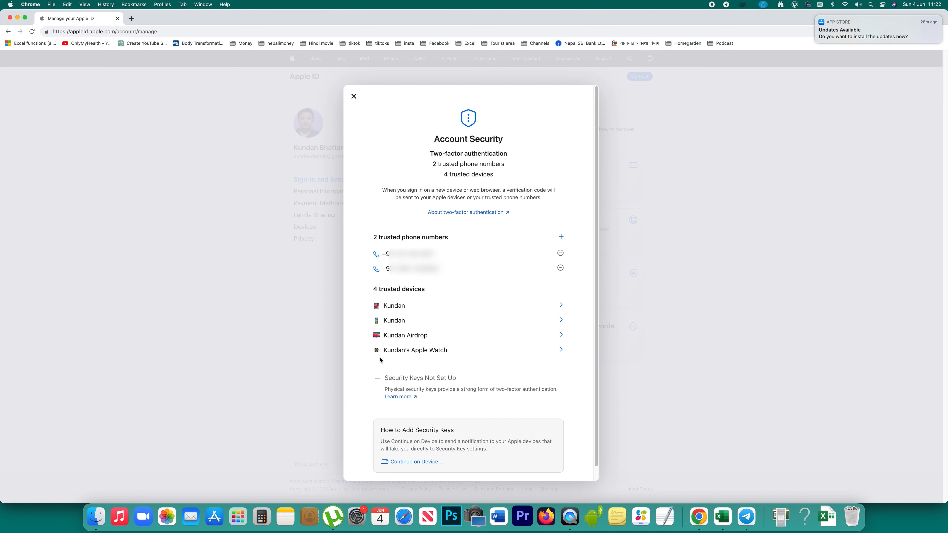